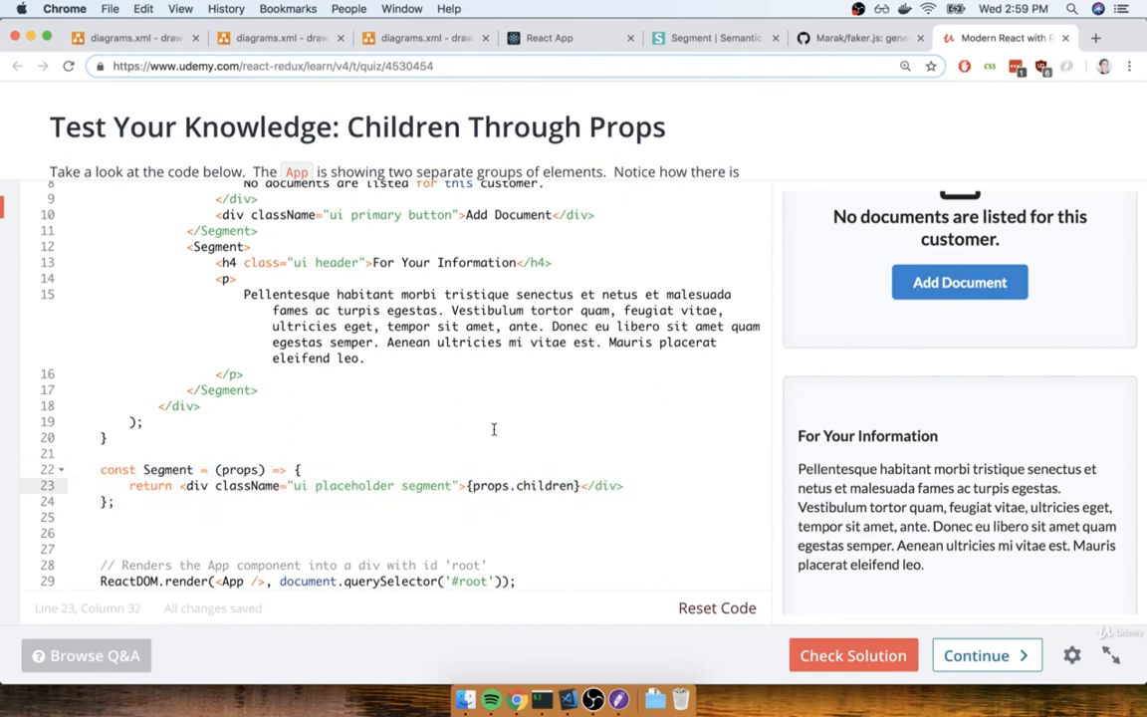
# Step: Submit the Segment component rendering props.children via Check Solution
pyautogui.scroll(3)
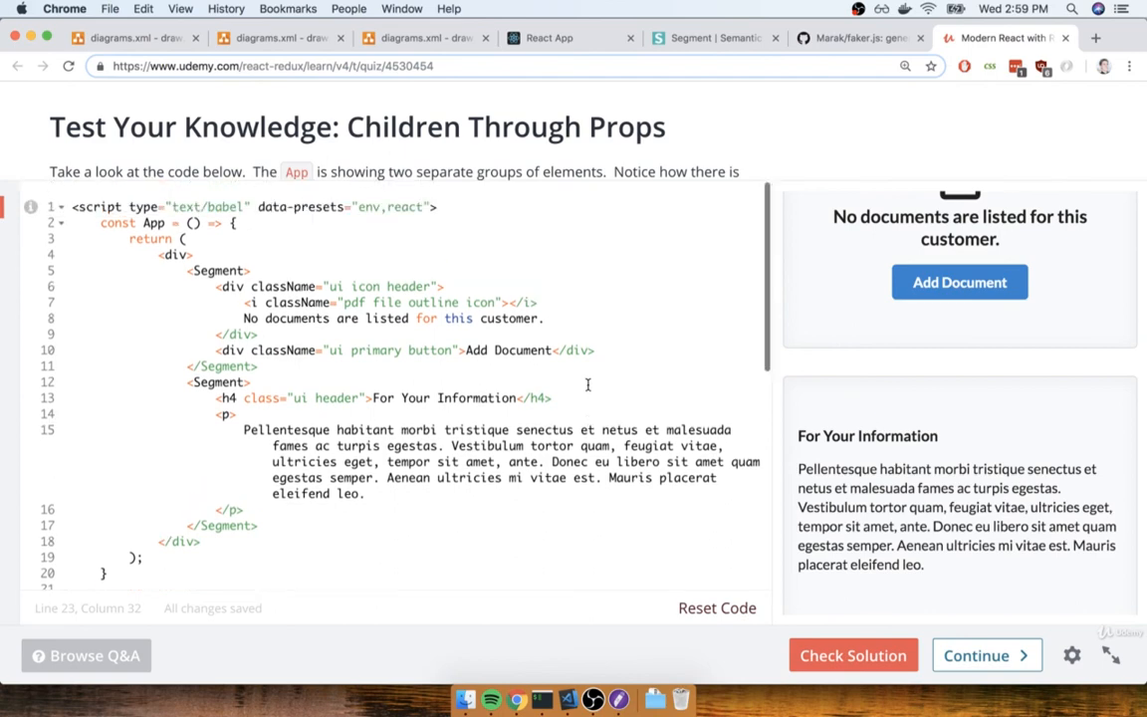
pyautogui.click(852, 655)
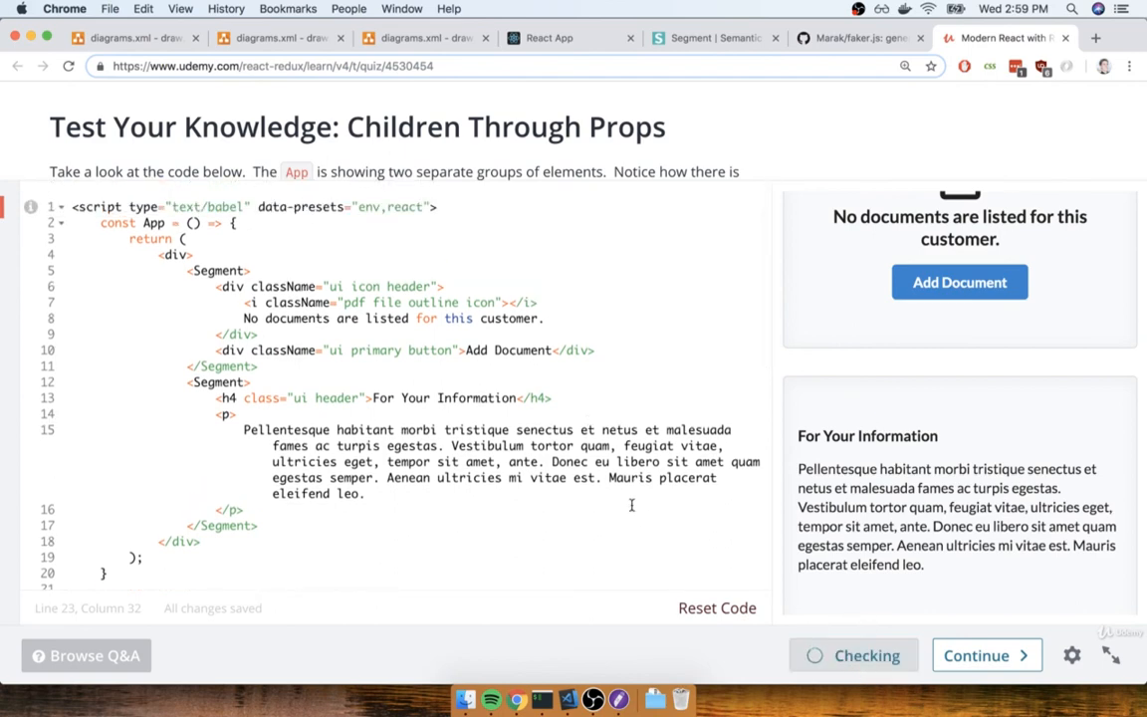